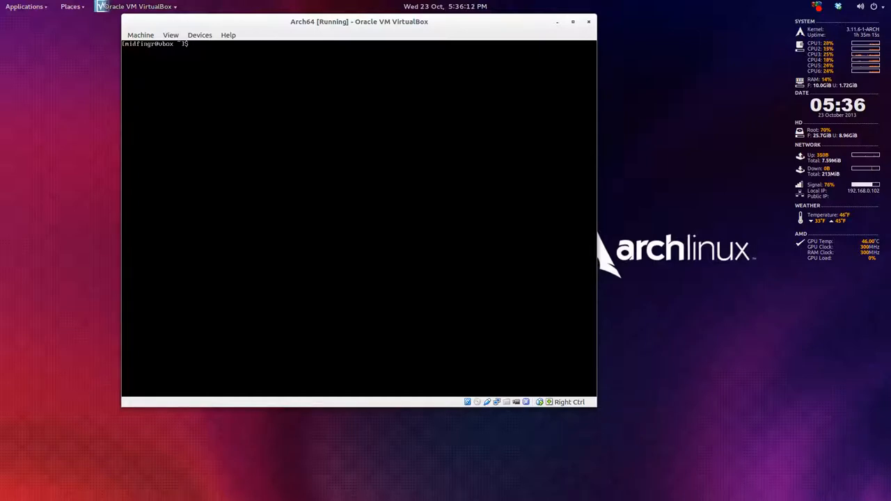
# Start X, then install slim with sudo pacman -S slim, confirming with Y.
pyautogui.write('startx')
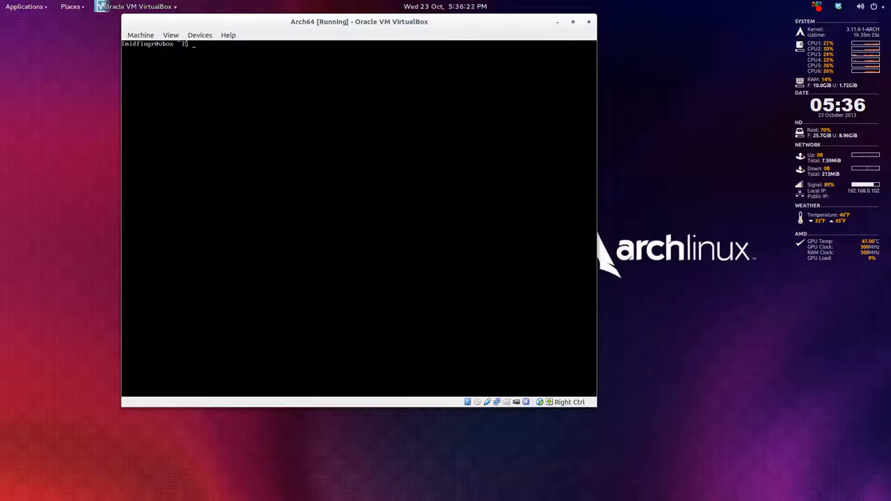
pyautogui.write('sudo pacman -S s')
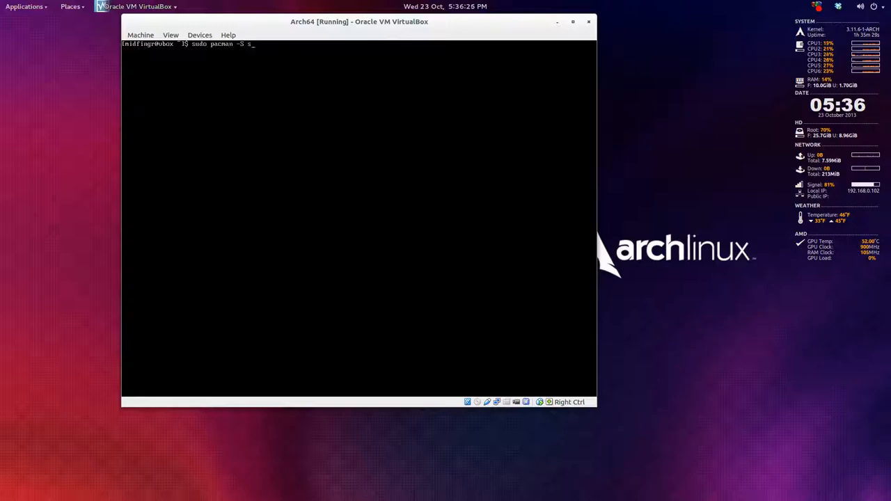
pyautogui.press('Return')
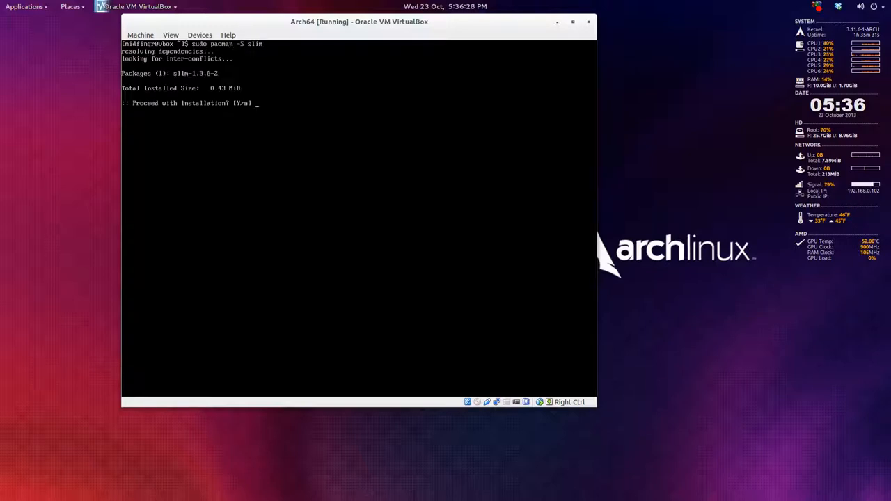
pyautogui.write('Y')
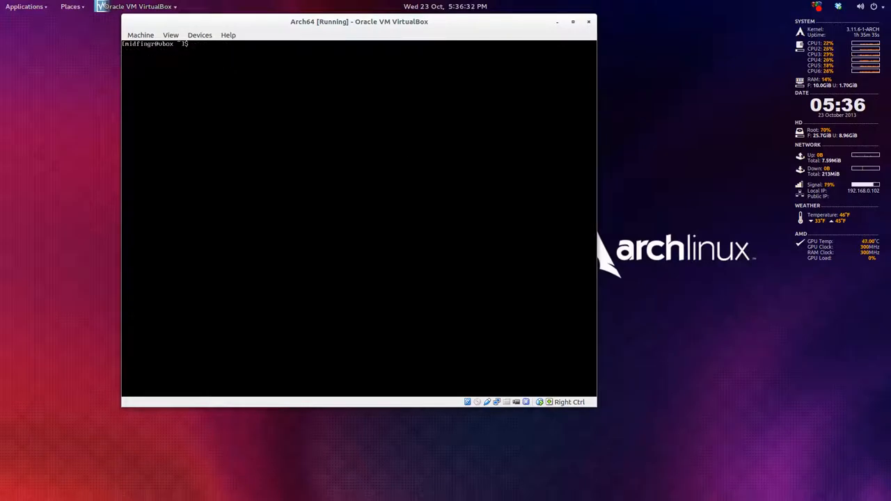
# Enable the slim service at boot with sudo systemctl enable slim.
pyautogui.write('sudo s')
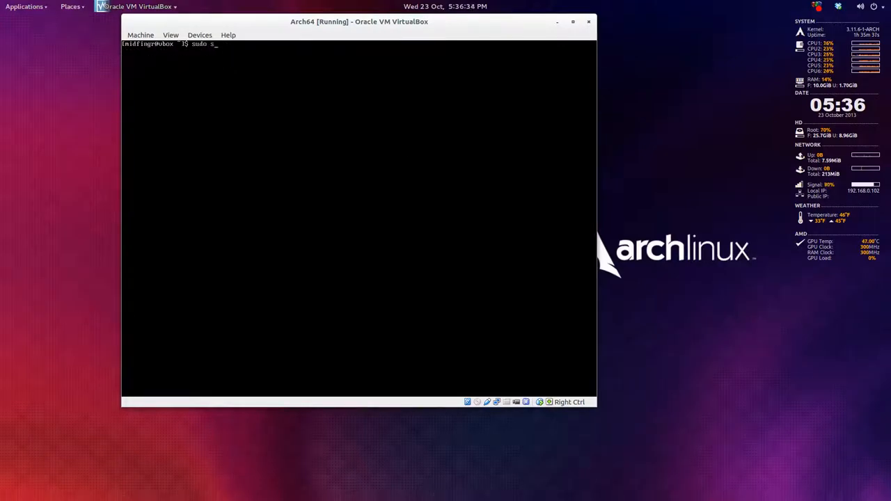
pyautogui.press('BackSpace')
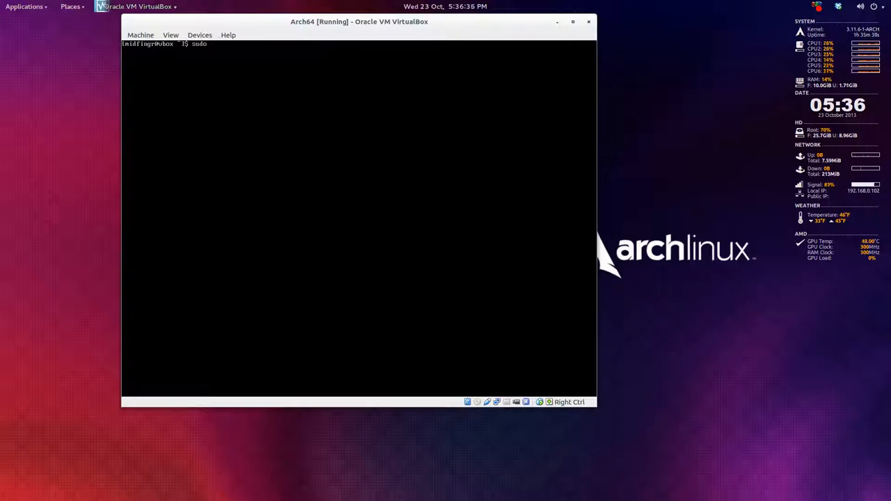
pyautogui.write('systemctl')
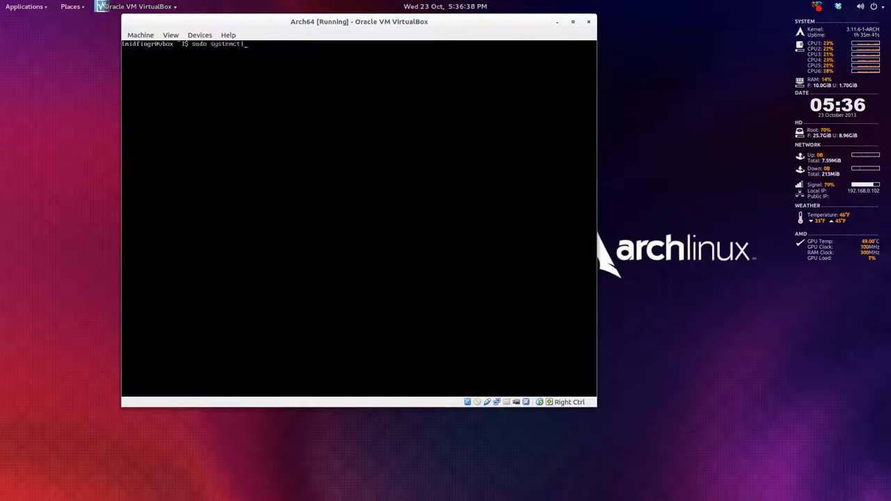
pyautogui.write('enable')
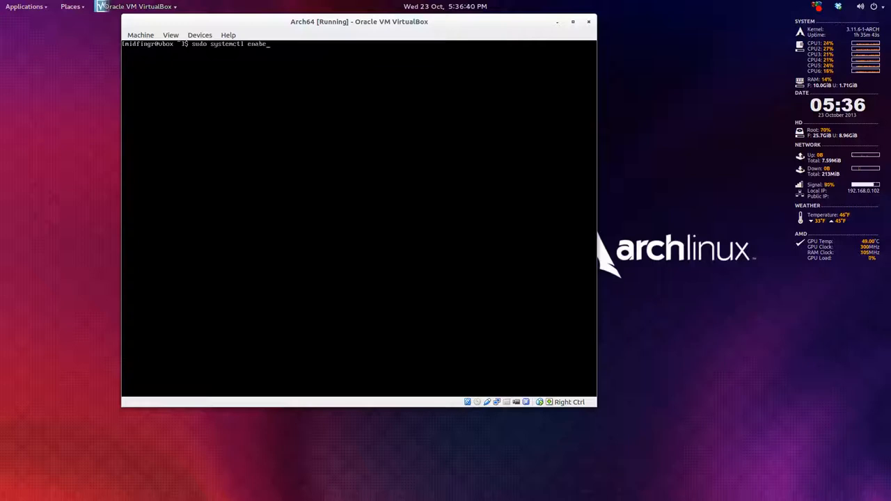
pyautogui.write('s')
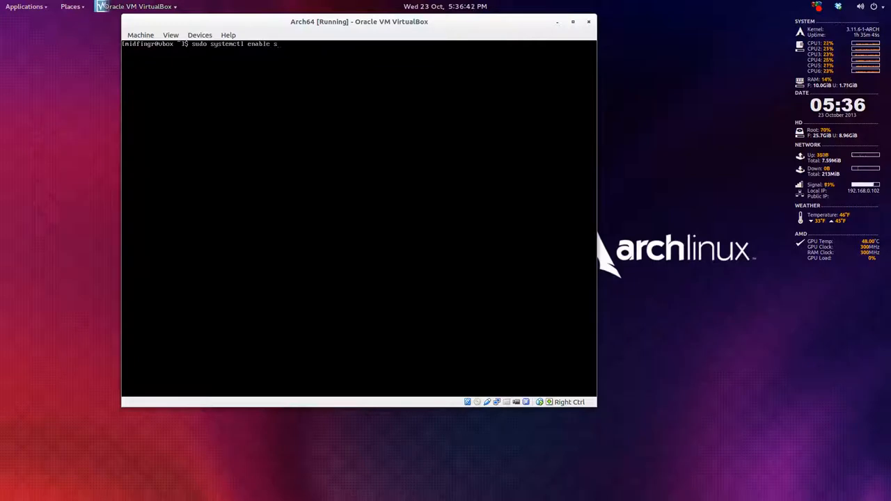
pyautogui.press('Return')
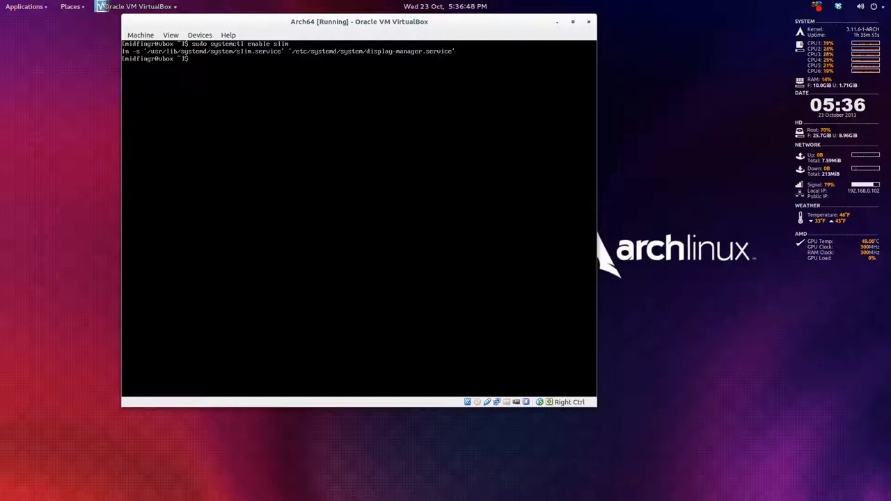
# Reboot the guest with sudo reboot to reach the SLIM login screen.
pyautogui.write('sudo r')
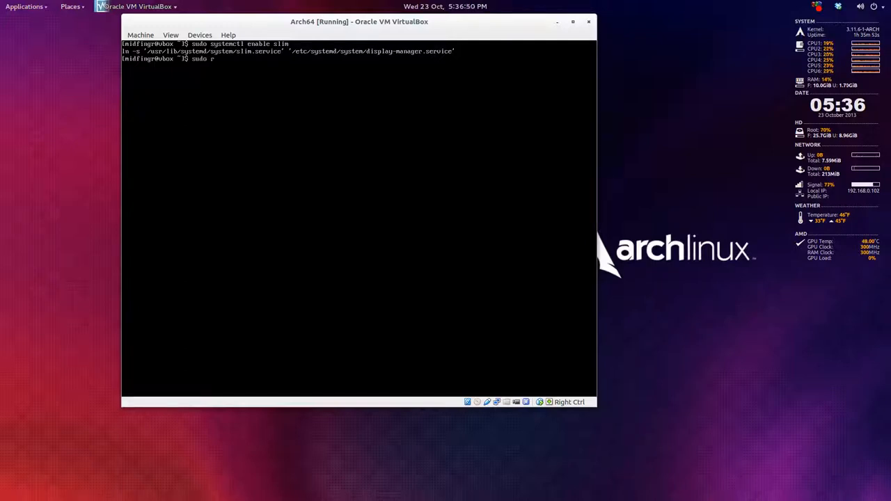
pyautogui.write('eboot')
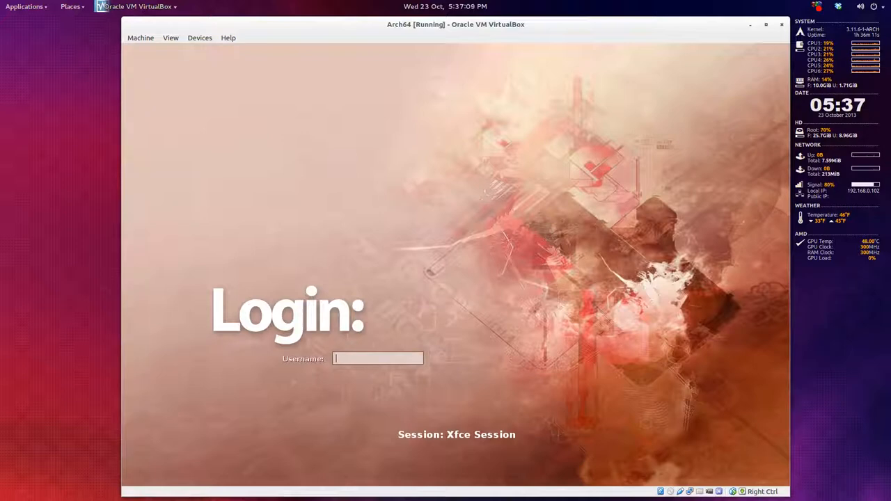
# Log in as midfingr at the SLIM screen to reach the Xfce desktop.
pyautogui.write('midfingr')
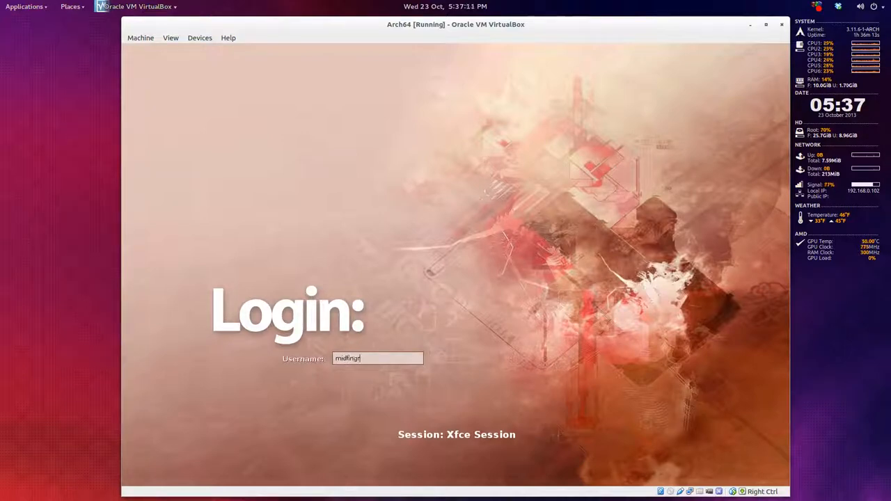
pyautogui.press('Return')
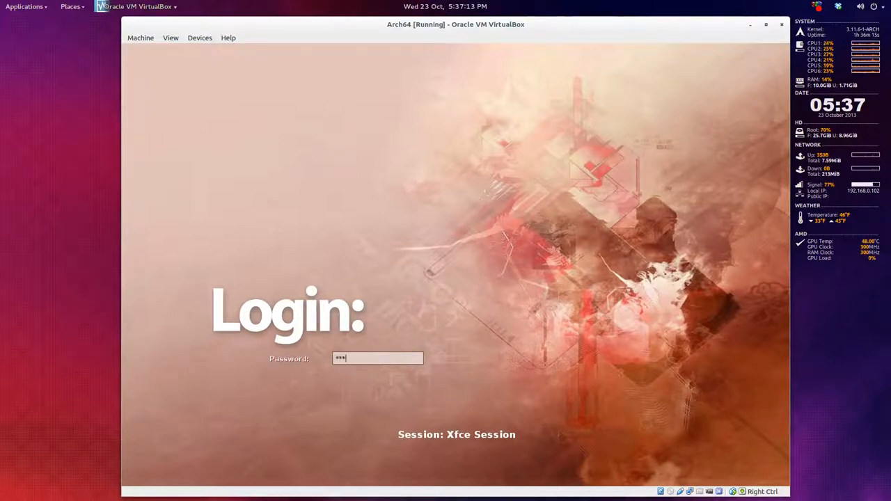
pyautogui.press('Return')
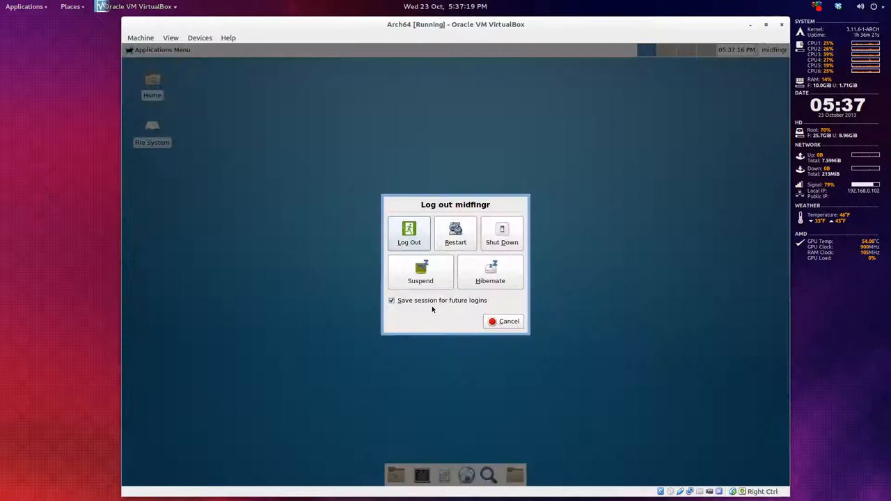
# Log out of Xfce and submit the credentials again at the login prompt.
pyautogui.click(409, 234)
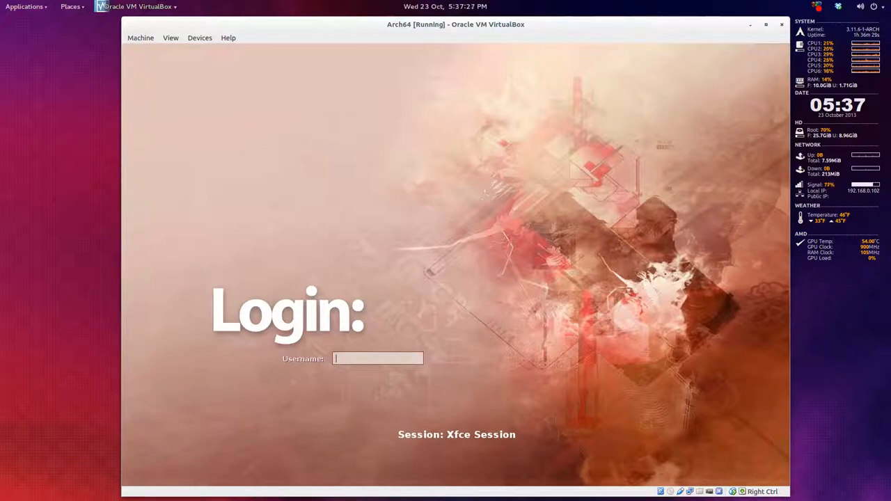
pyautogui.press('Return')
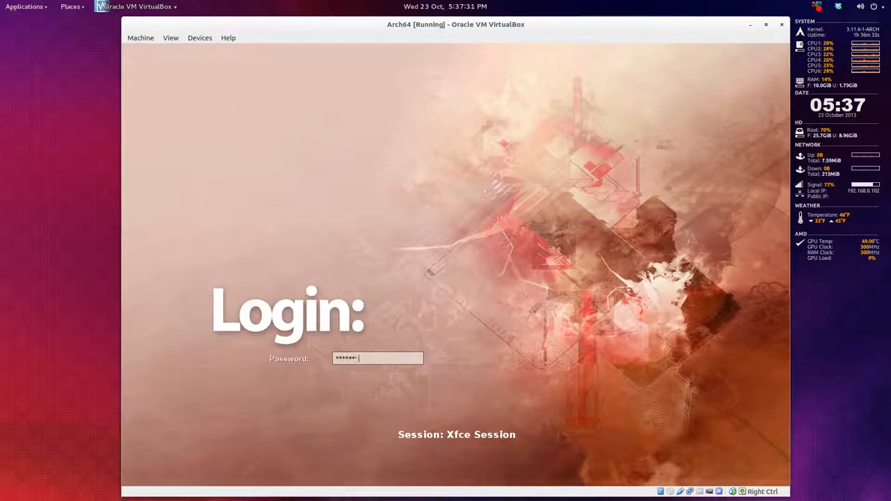
pyautogui.press('Return')
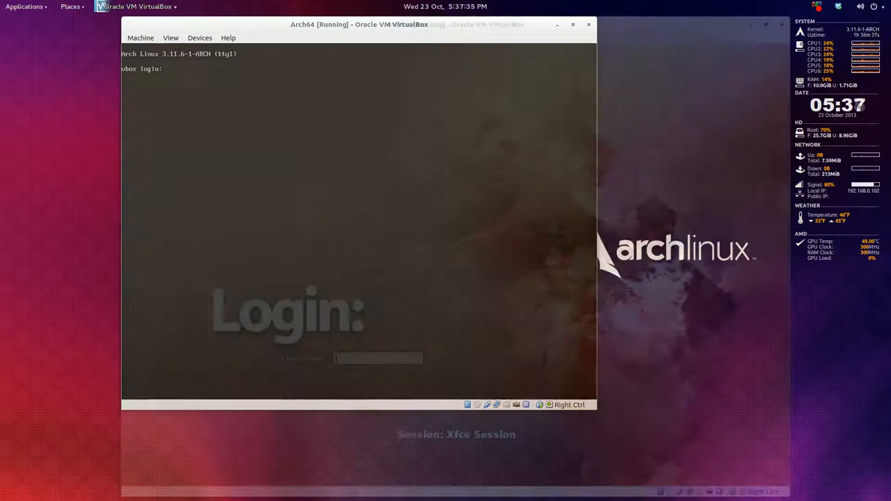
# Log in through SLIM again and return to the Xfce desktop.
pyautogui.click(572, 25)
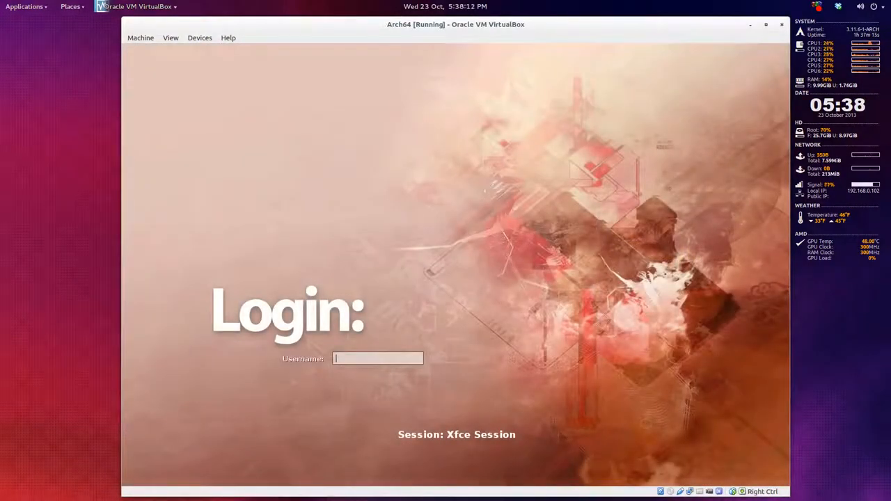
pyautogui.write('h')
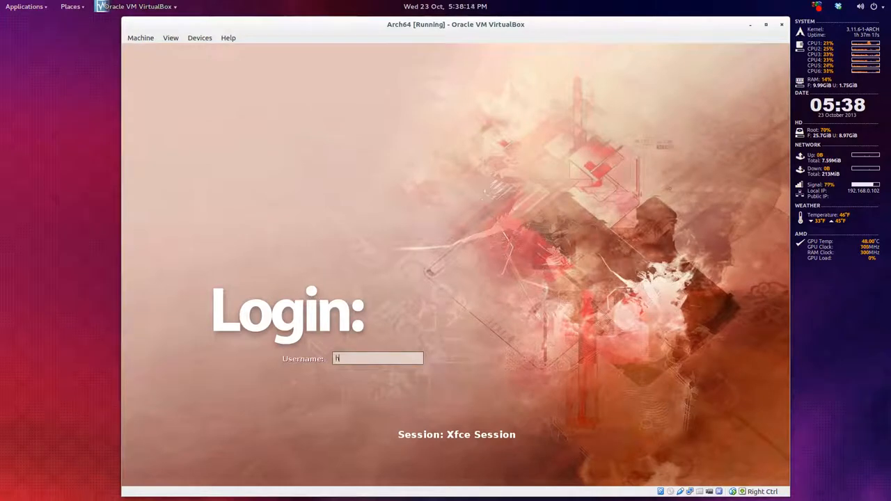
pyautogui.press('Return')
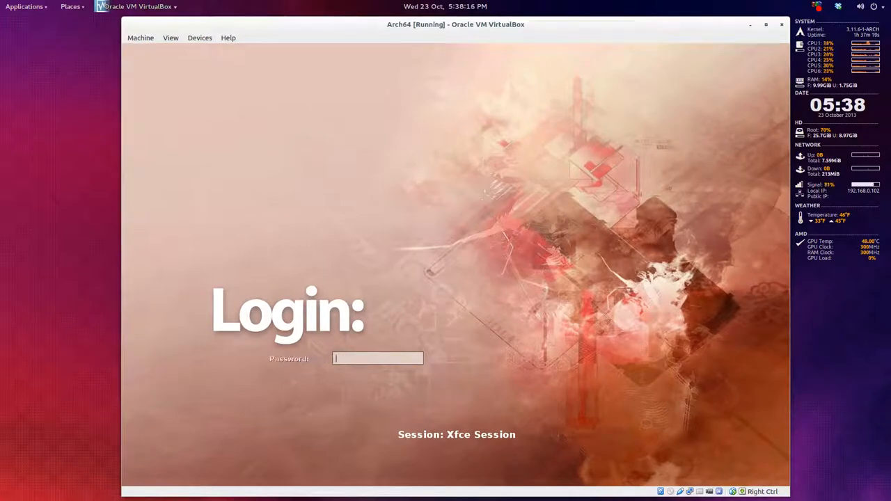
pyautogui.press('Return')
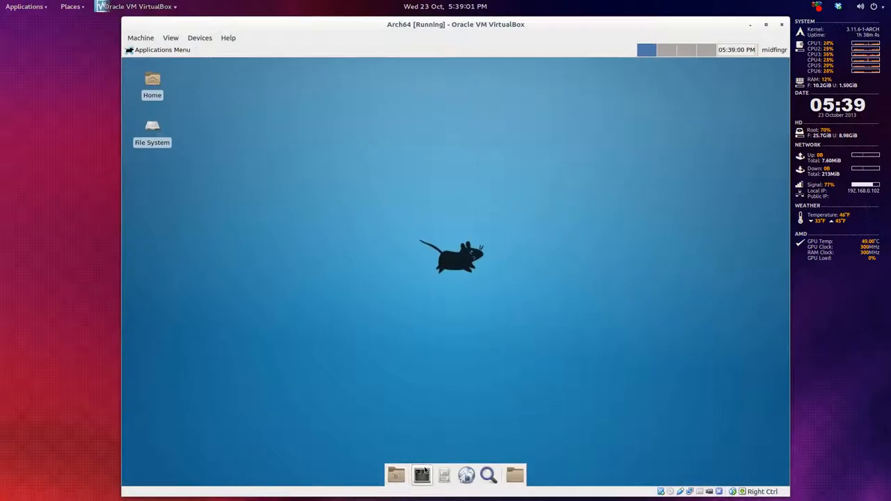
# From a terminal, open /etc/slim.conf in Leafpad as root.
pyautogui.click(420, 475)
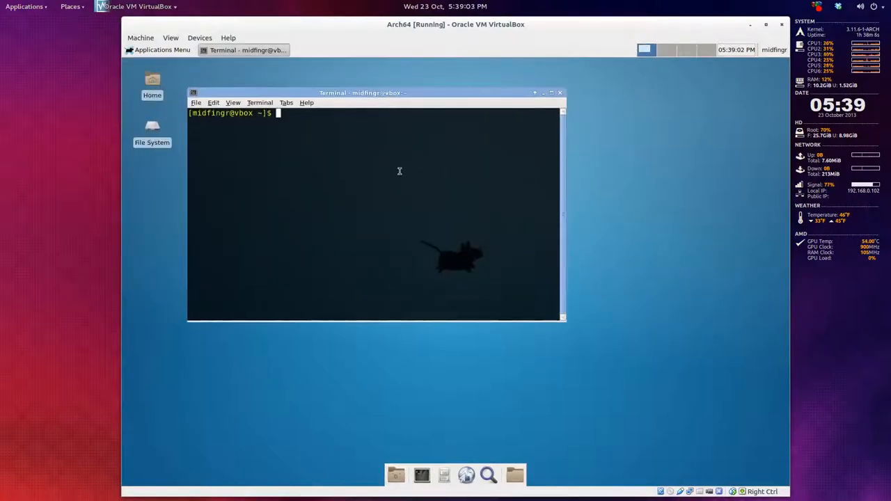
pyautogui.moveTo(412, 212)
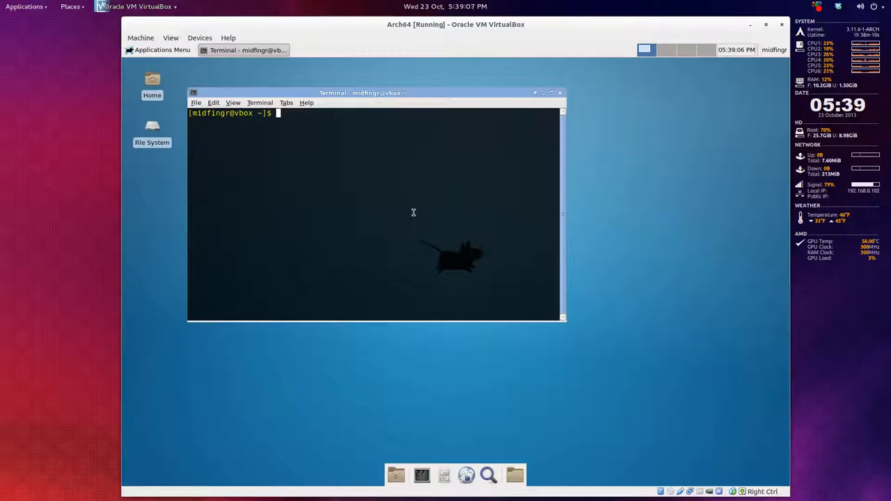
pyautogui.write('sudo')
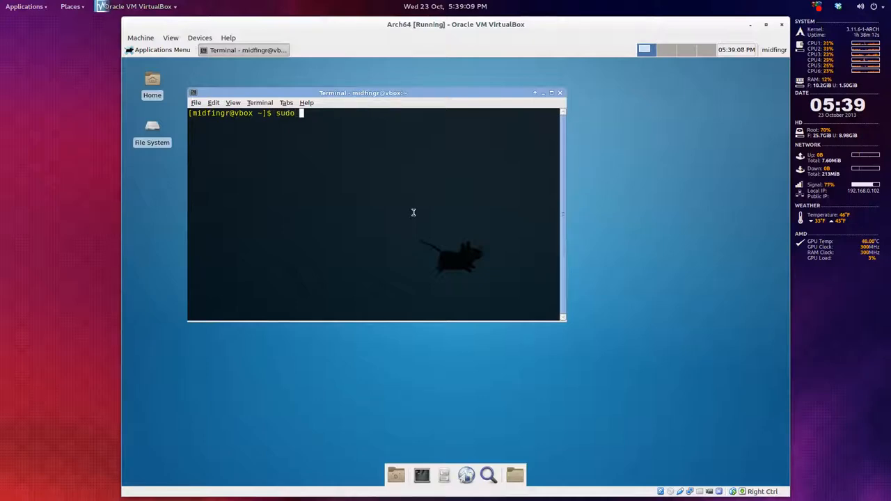
pyautogui.write('leafpad')
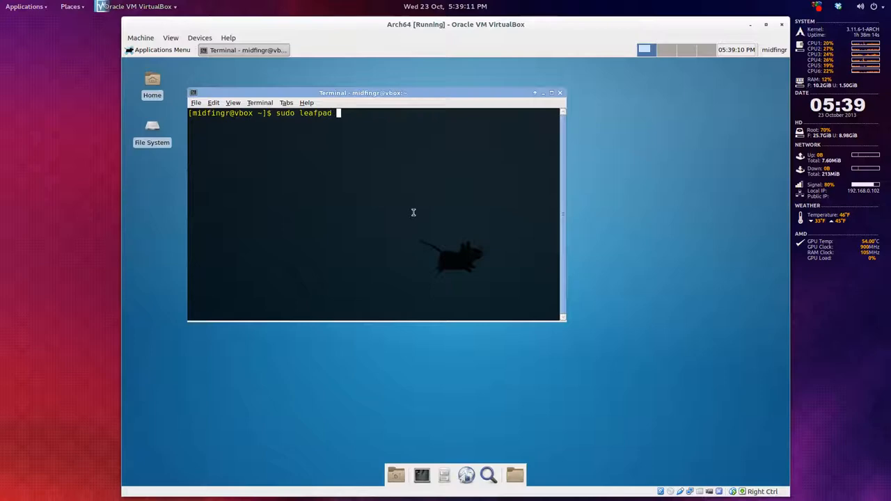
pyautogui.write('/etc/')
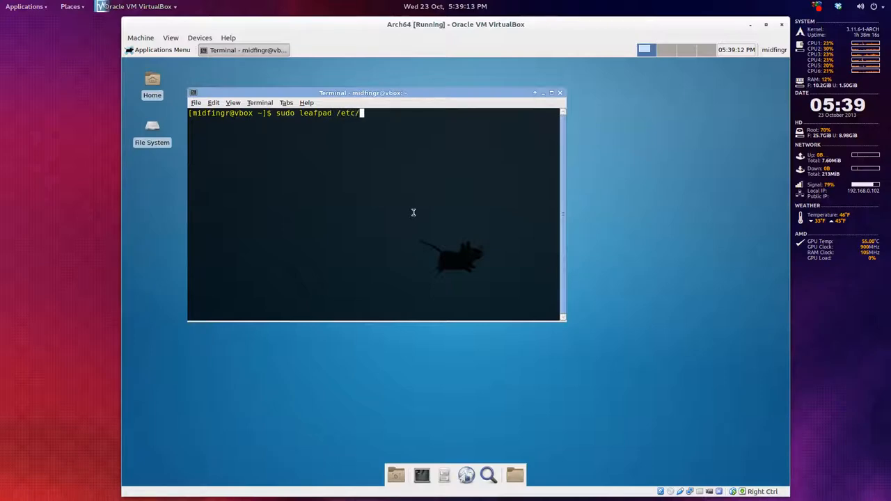
pyautogui.press('Return')
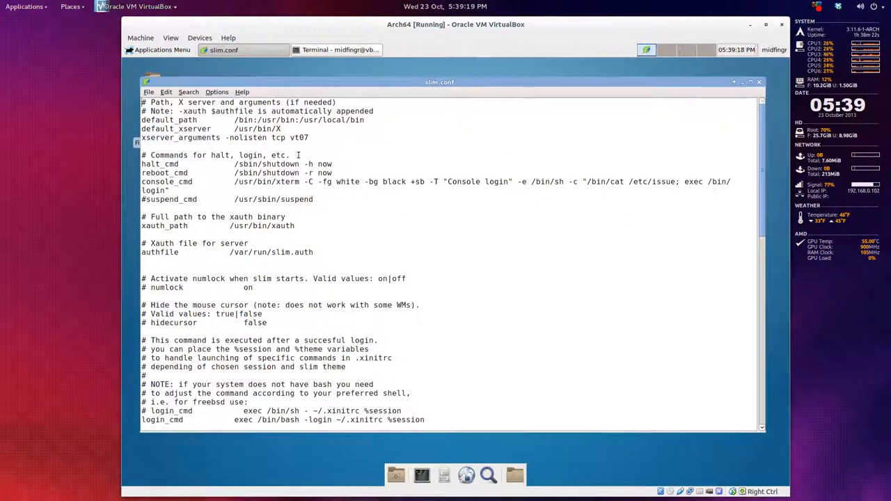
# Set default_user to midfingr and auto_login to yes in slim.conf, then close the editor.
pyautogui.scroll(-3)
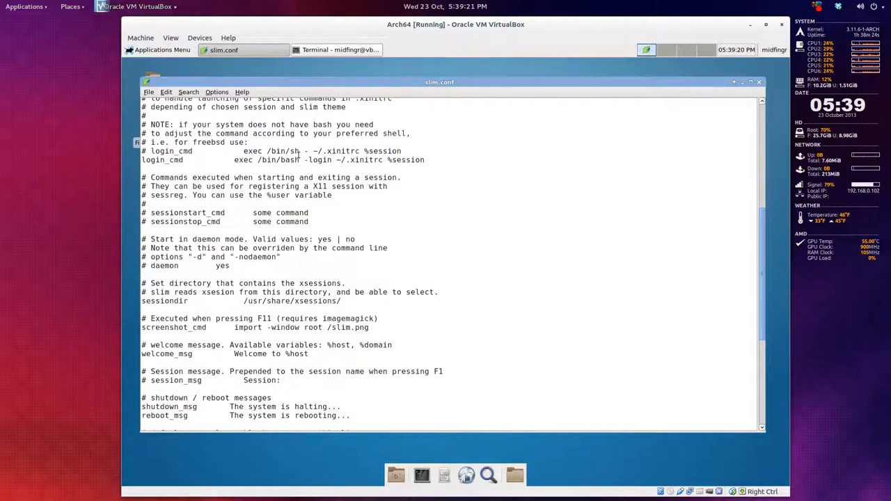
pyautogui.scroll(-3)
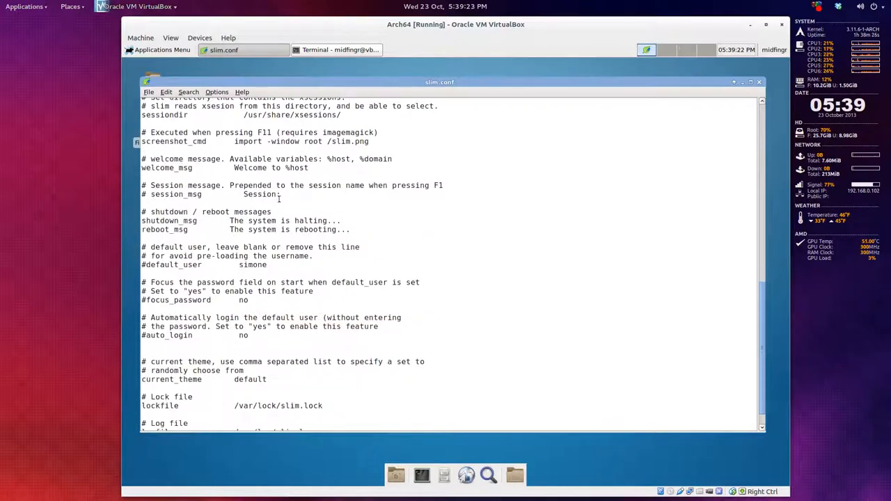
pyautogui.scroll(-3)
pyautogui.write('m')
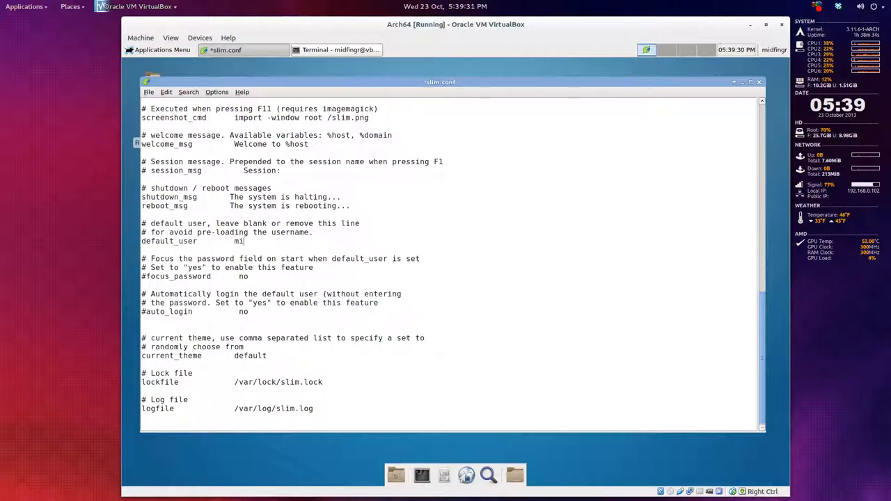
pyautogui.write('dfingr')
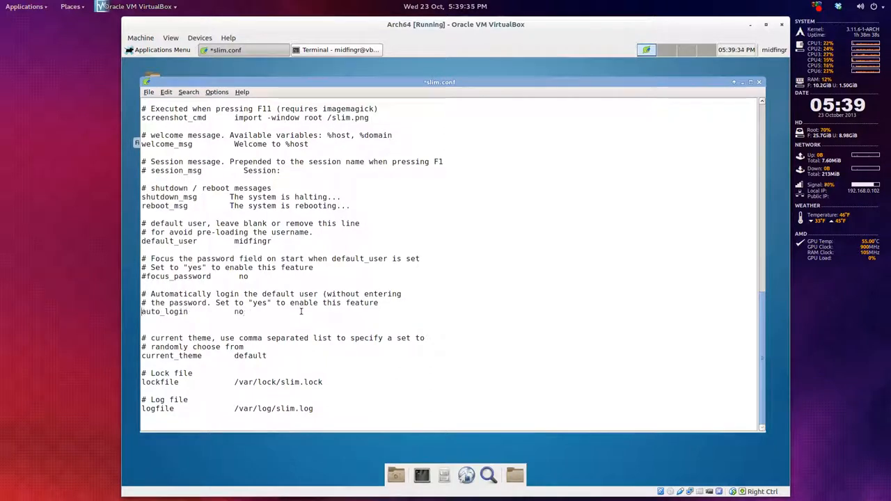
pyautogui.write('ye')
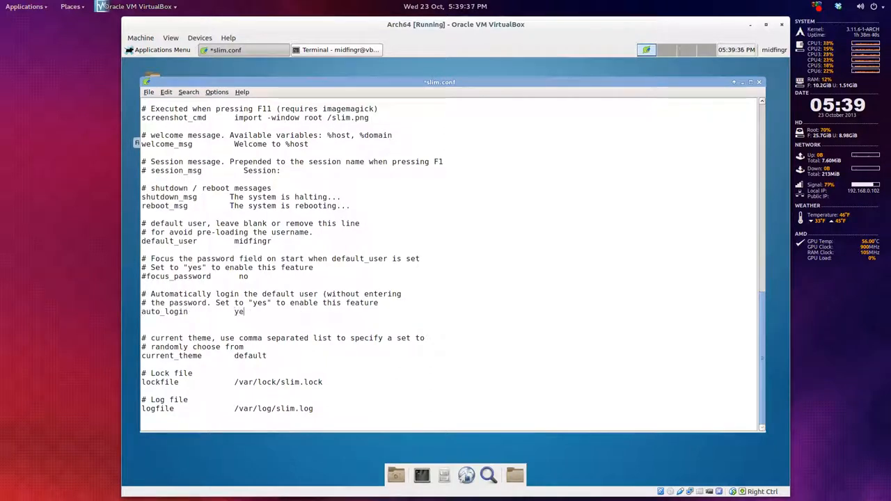
pyautogui.write('s')
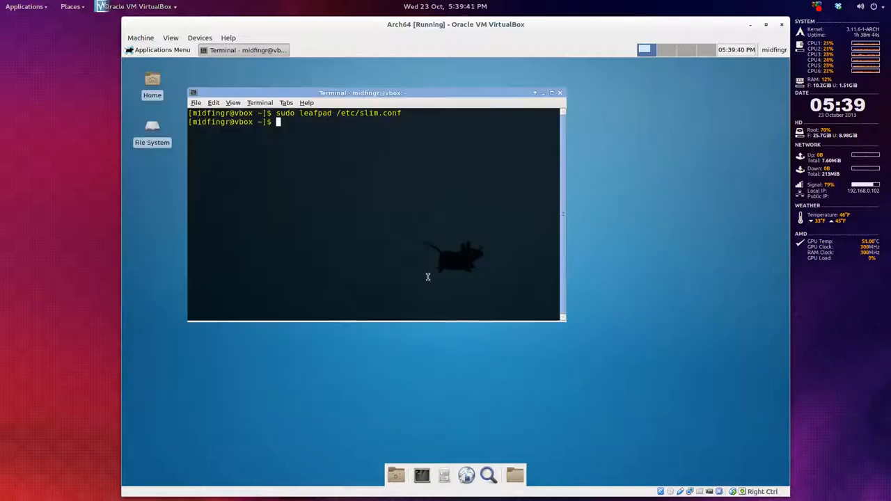
# Run systemd-analyze in a terminal, then bring up the home folder in the file manager.
pyautogui.write('sudo')
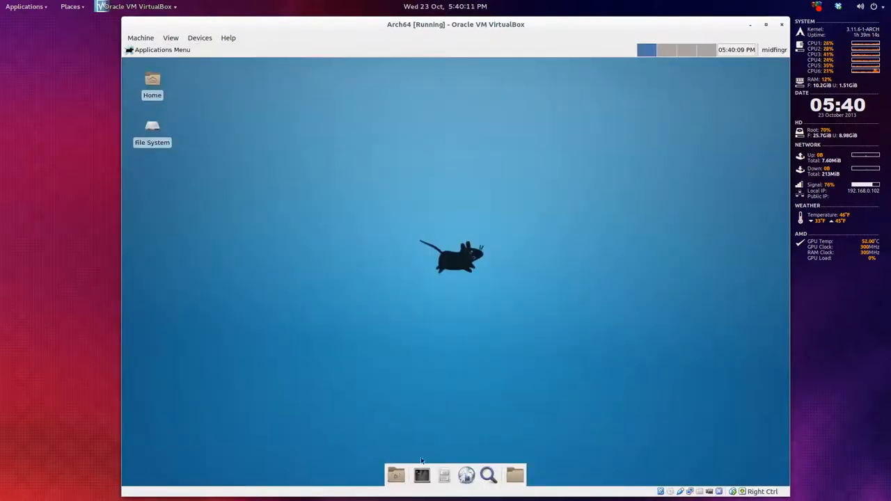
pyautogui.click(421, 476)
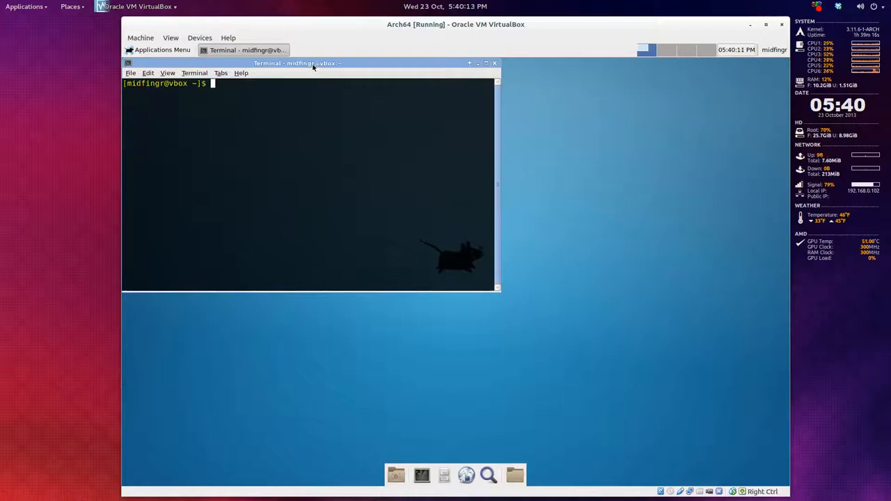
pyautogui.press('super')
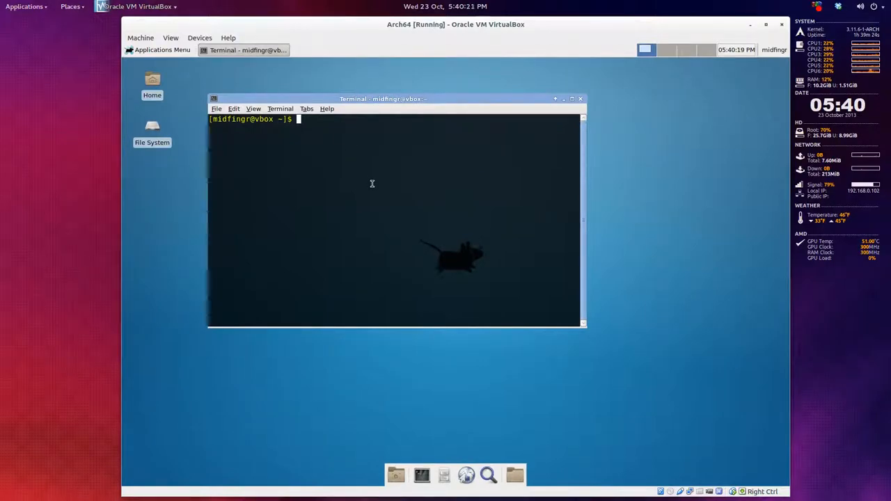
pyautogui.write('syst')
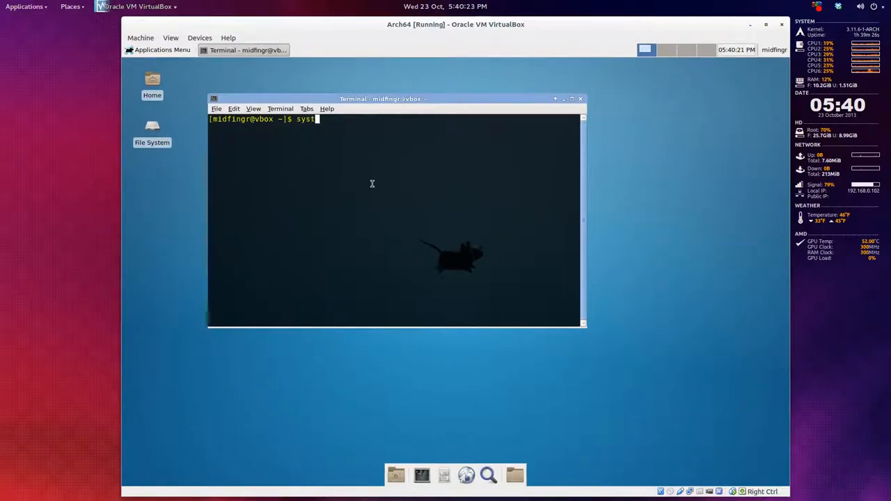
pyautogui.write('emd')
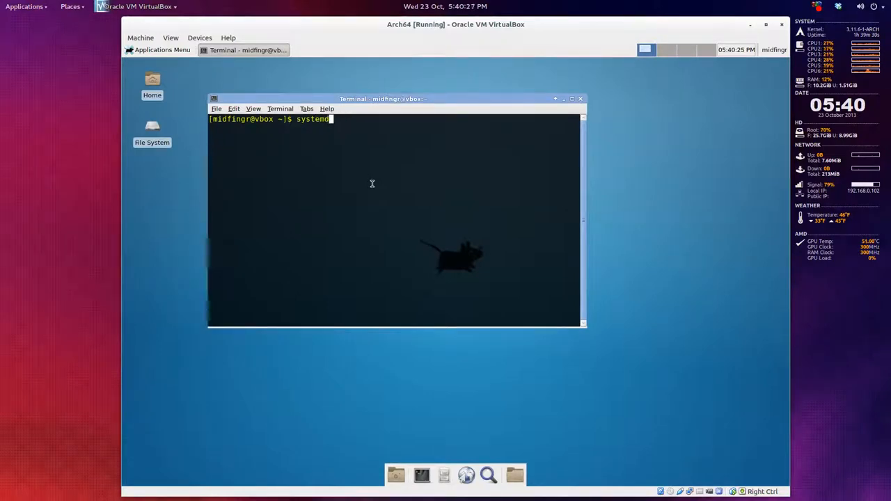
pyautogui.write('-an')
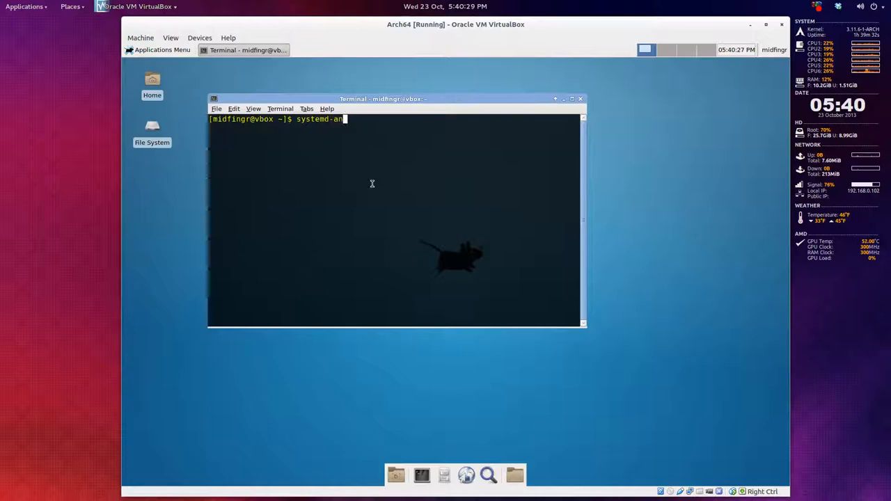
pyautogui.press('Return')
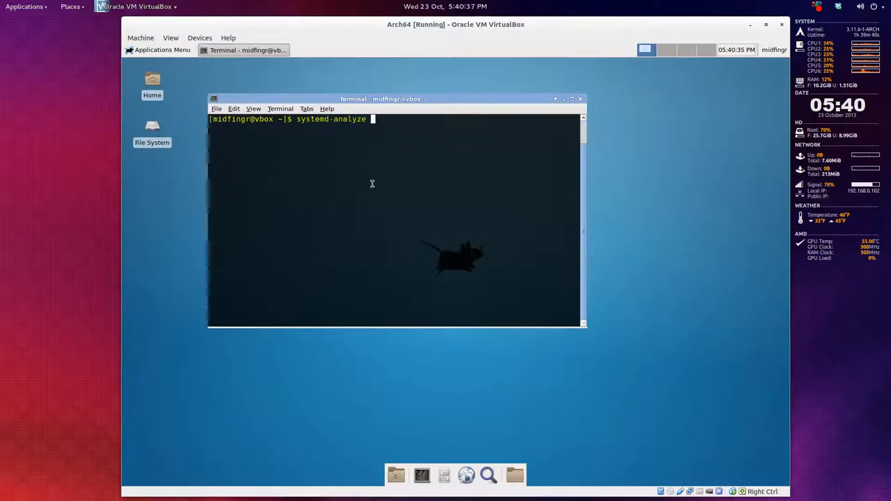
pyautogui.press('ctrl+c')
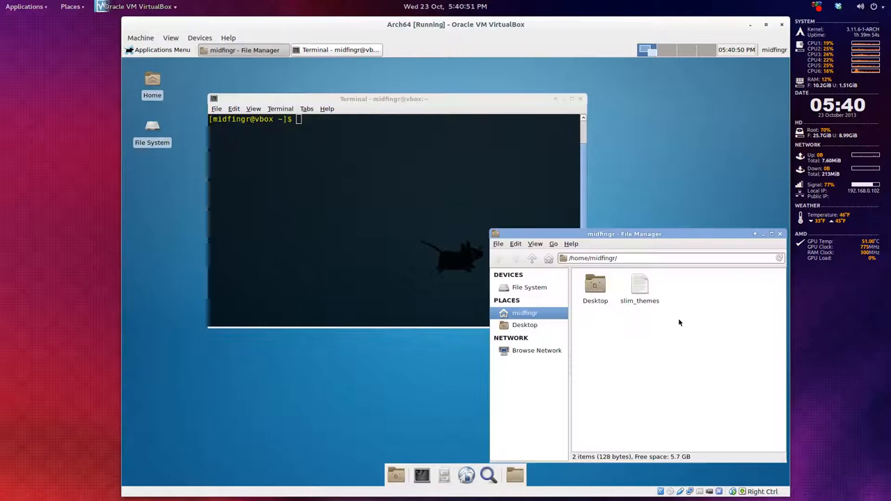
# Open the slim_themes notes and install slim-themes and archlinux-themes-slim with pacman, confirming Y.
pyautogui.doubleClick(639, 288)
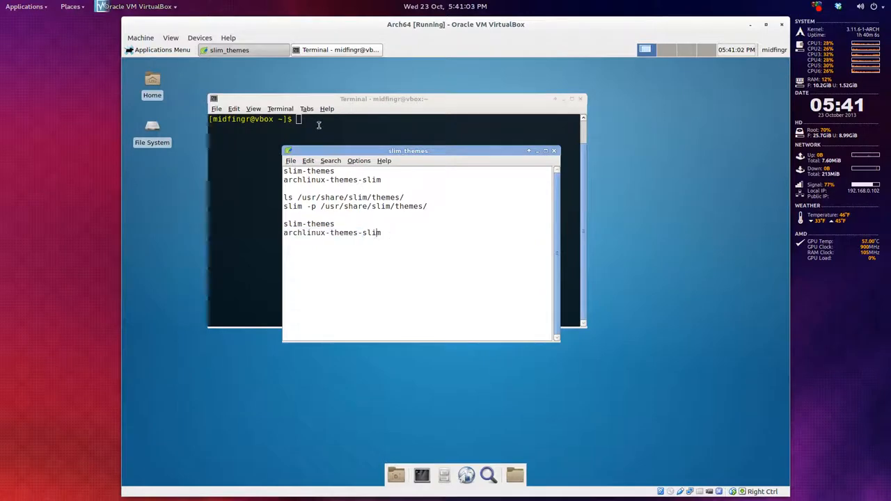
pyautogui.write('sudo pacman -S slim-themes')
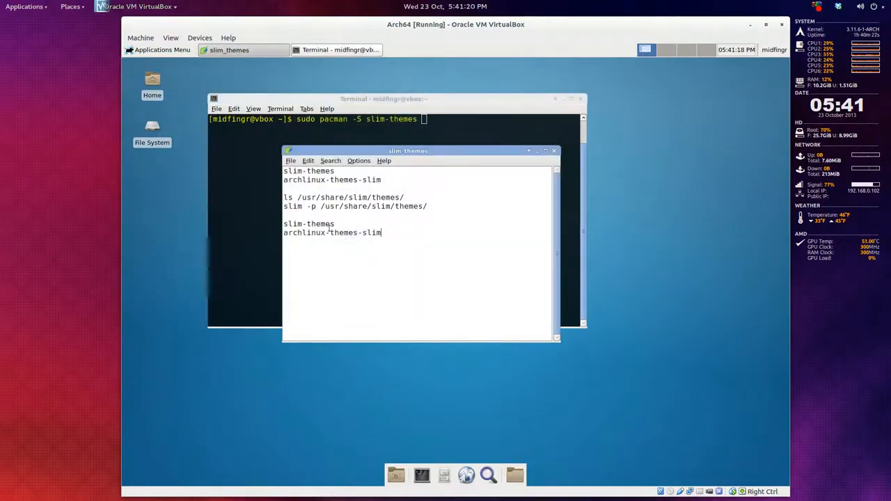
pyautogui.rightClick(331, 232)
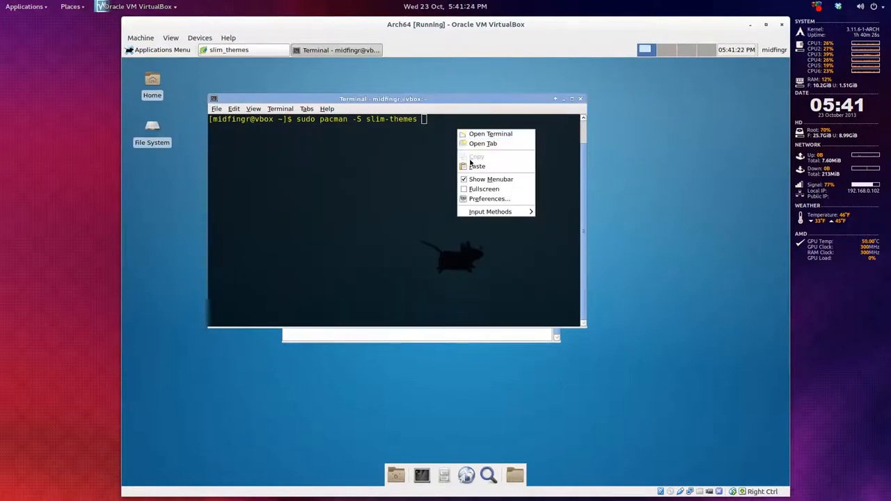
pyautogui.press('Return')
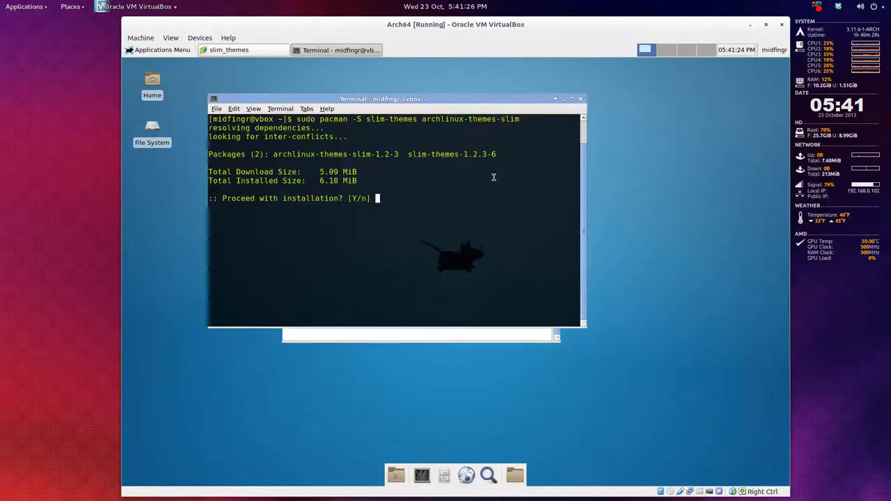
pyautogui.write('Y')
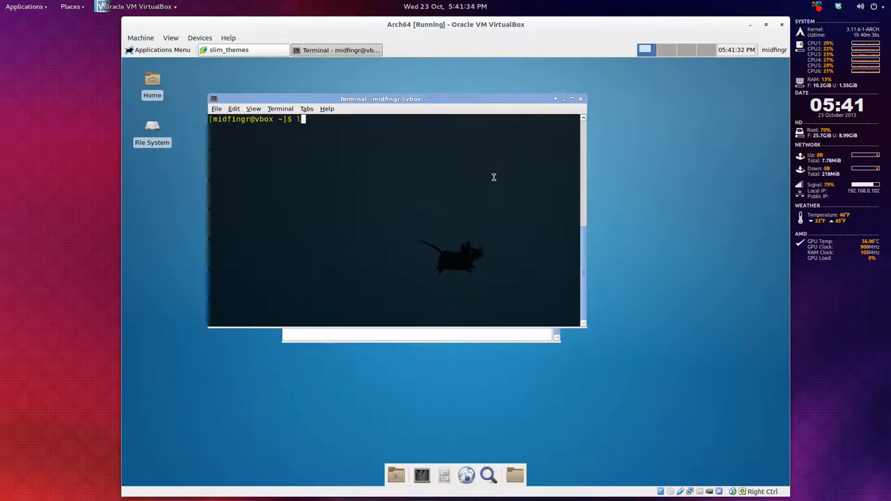
# List the installed themes in /usr/share/slim/themes/, confirming lake is present.
pyautogui.write('ls /etc')
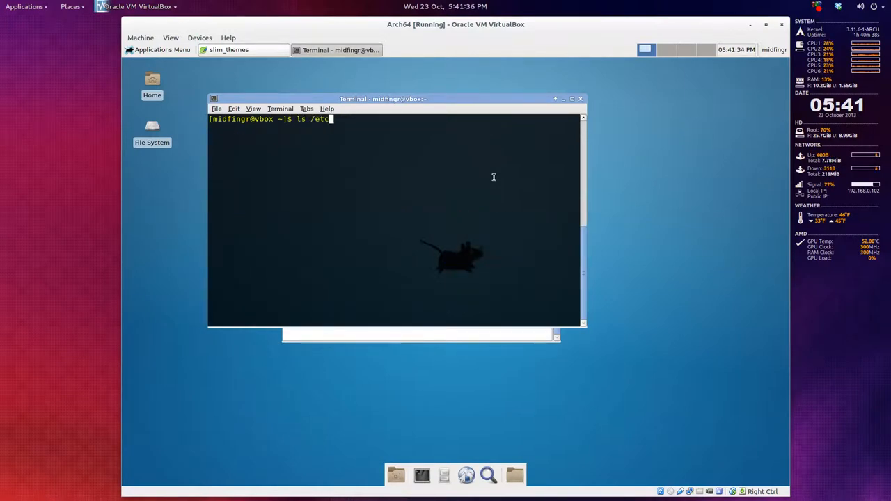
pyautogui.press('BackSpace')
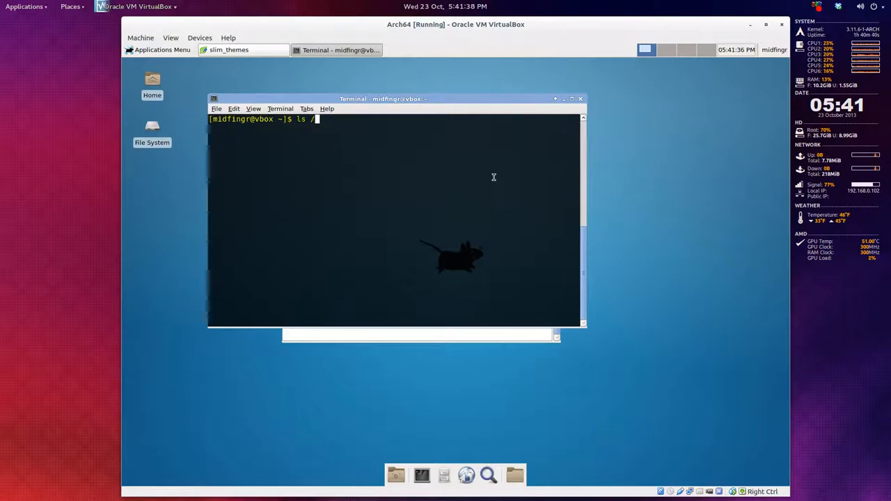
pyautogui.write('usr')
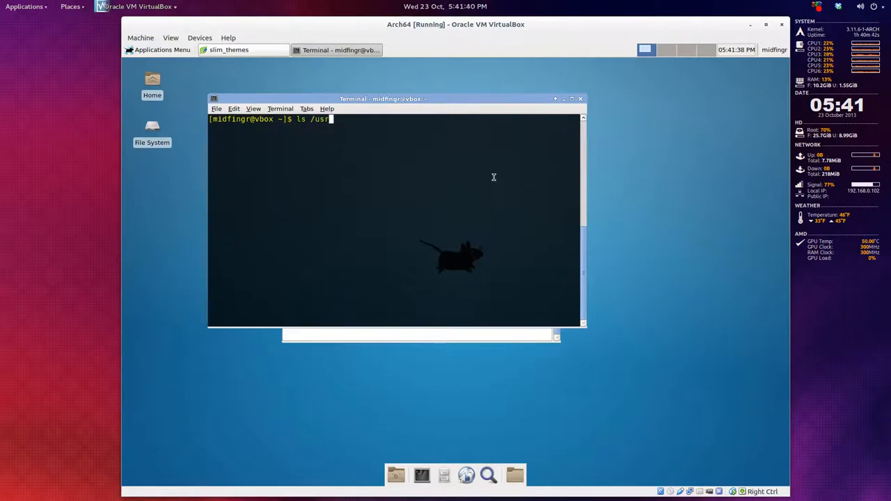
pyautogui.write('/share/')
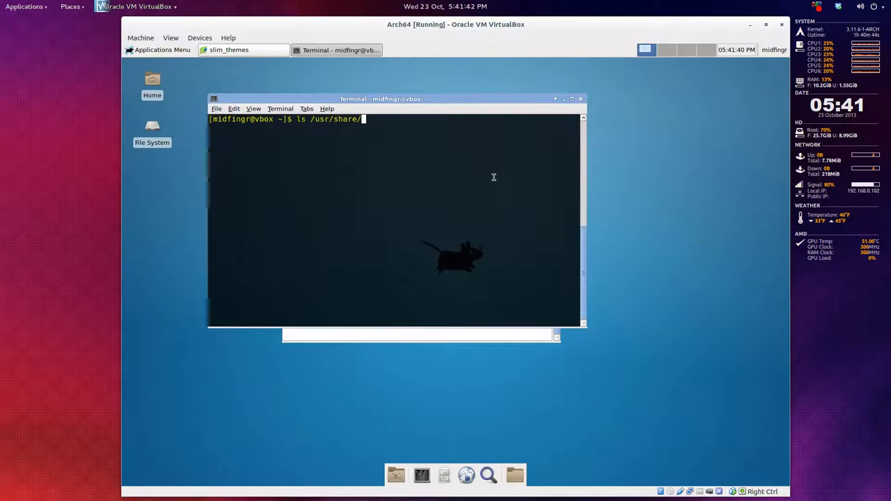
pyautogui.write('slim/themes/')
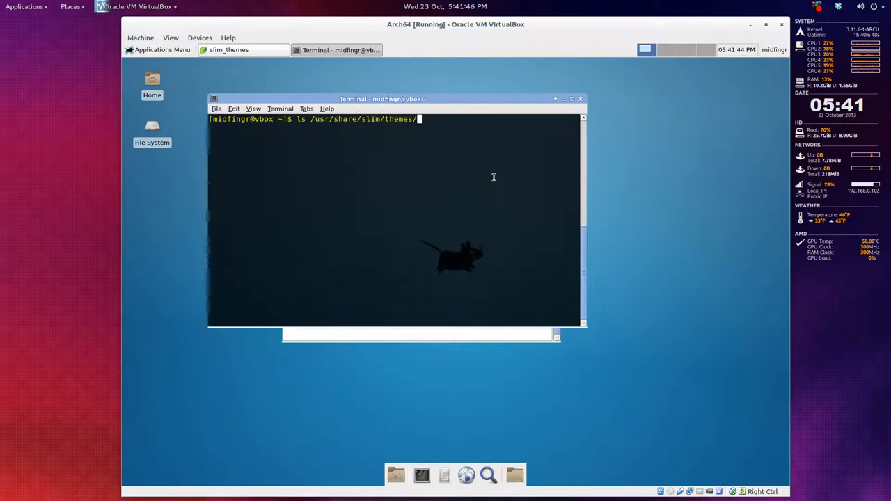
pyautogui.press('Return')
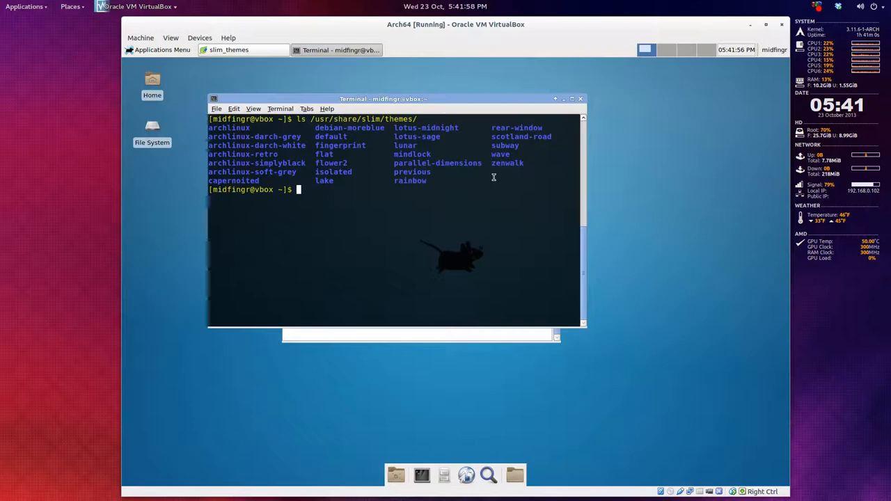
# Prepare the sudo leafpad /etc/slim.conf command at the prompt.
pyautogui.write('sudo pacman -S slim-themes archlinux-themes-slim')
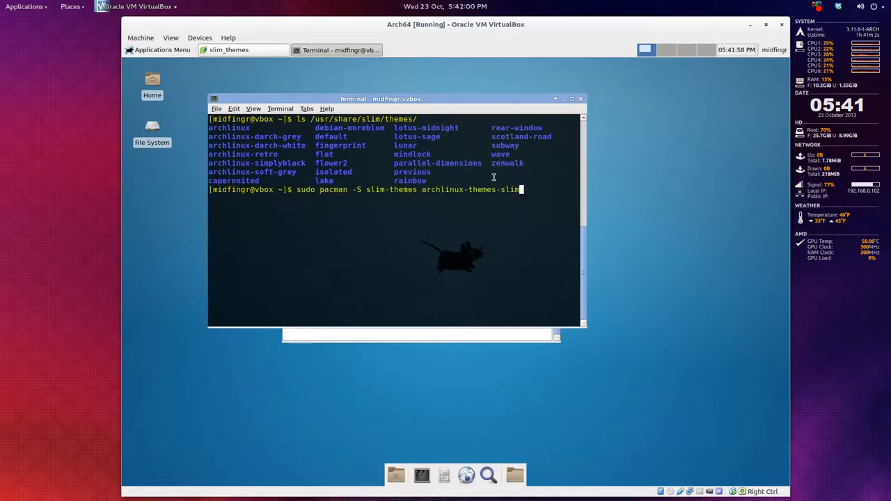
pyautogui.write('sudo leafpad /etc/slim.conf')
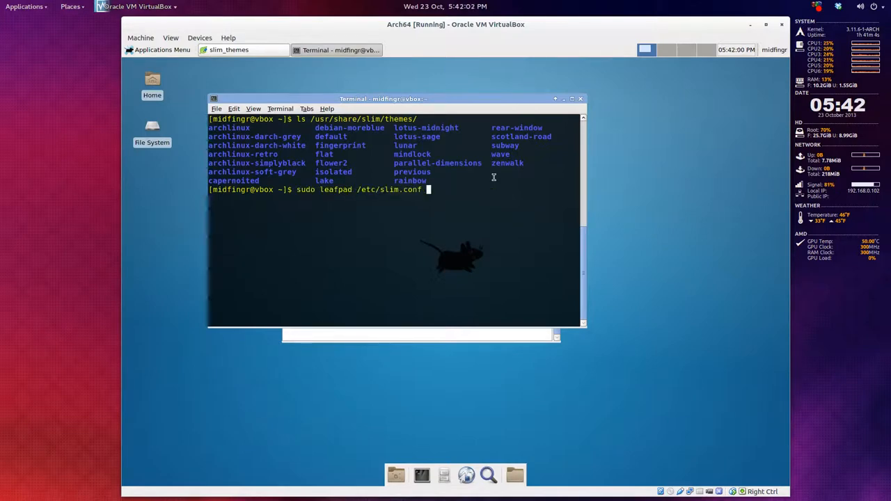
# Set current_theme to lake in slim.conf, save, and close the Leafpad windows.
pyautogui.press('Return')
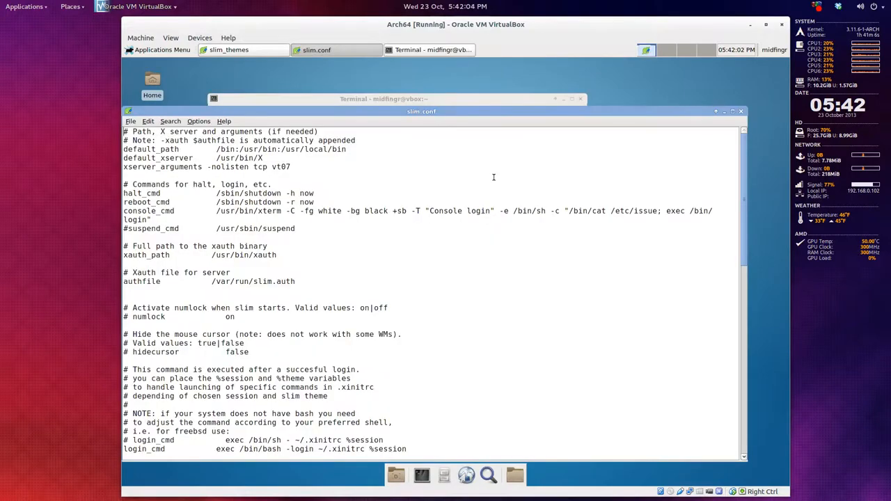
pyautogui.scroll(-3)
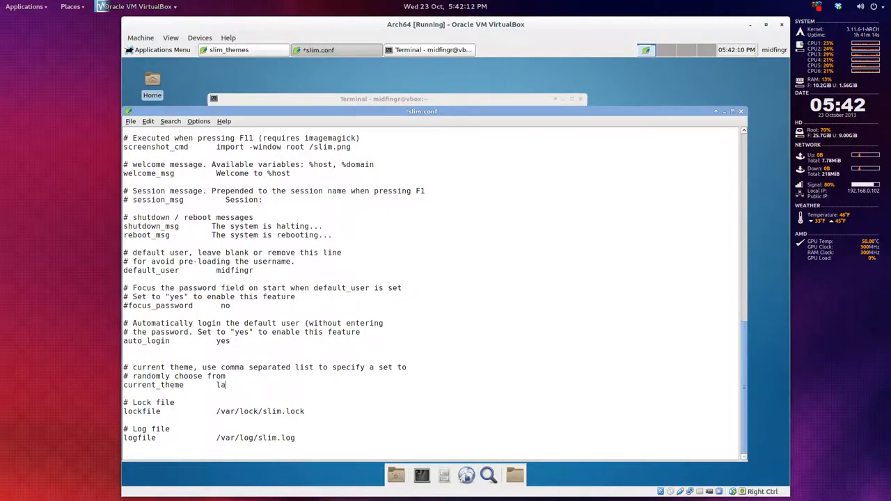
pyautogui.write('ke')
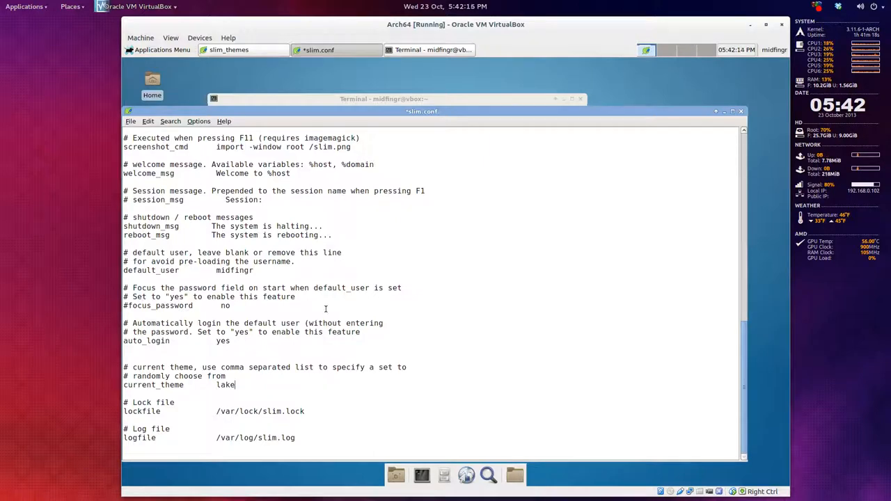
pyautogui.click(229, 50)
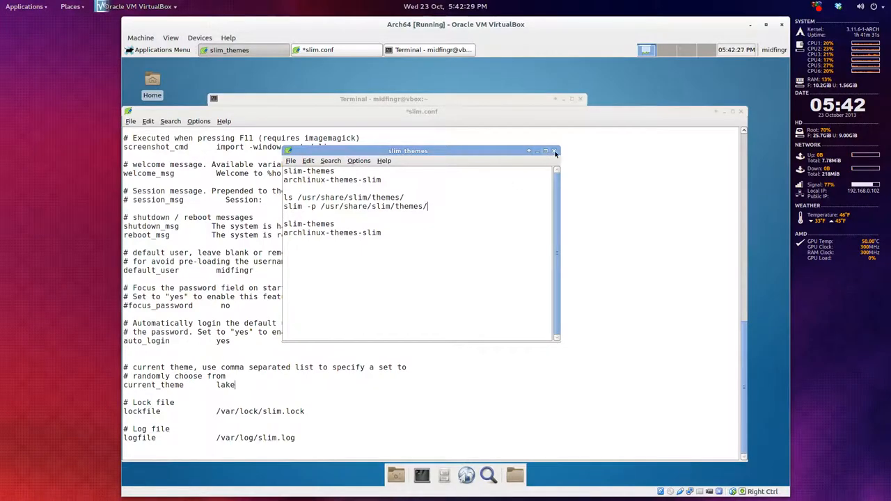
pyautogui.click(555, 150)
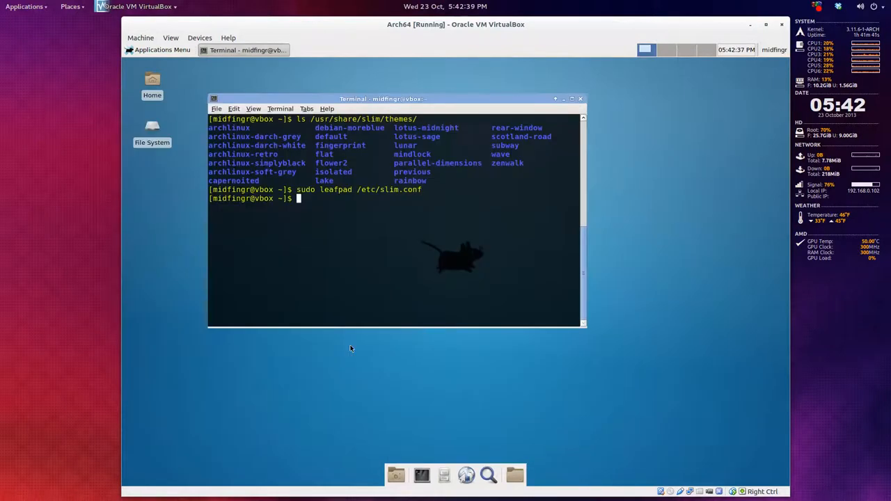
# Reboot the guest with sudo reboot and log in through the lake-themed SLiM screen to Xfce.
pyautogui.write('sudo re')
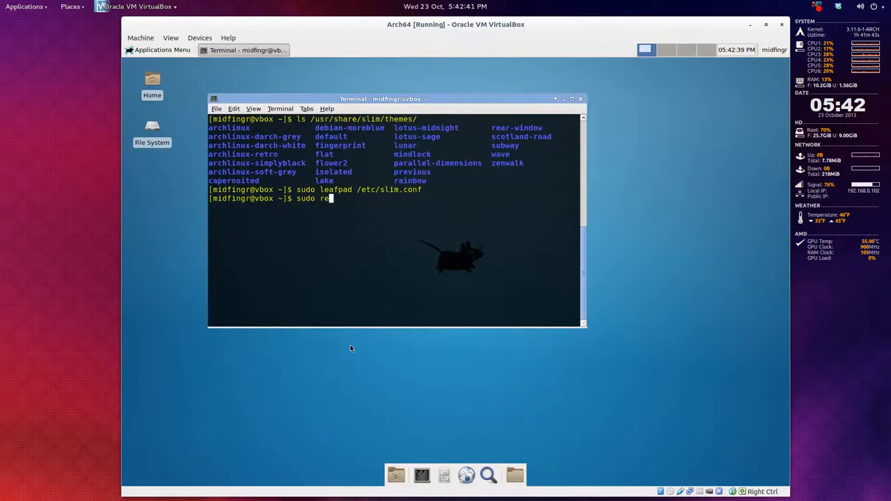
pyautogui.write('boot')
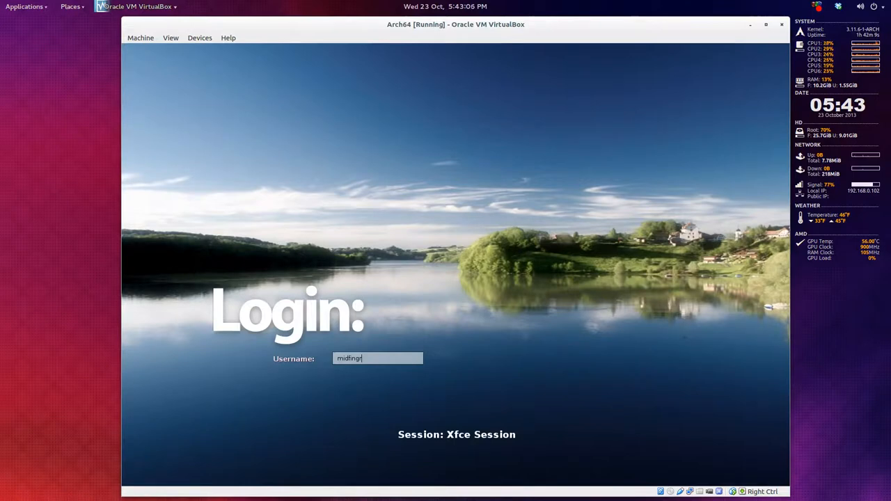
pyautogui.press('Return')
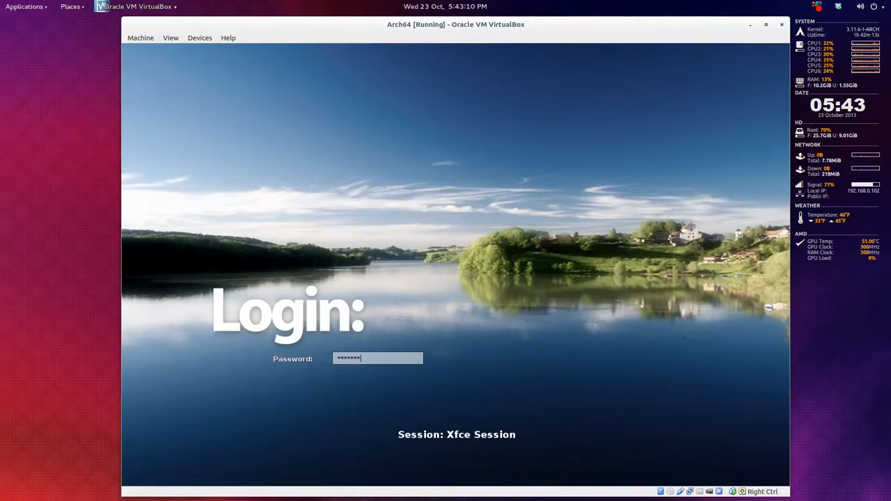
pyautogui.press('Return')
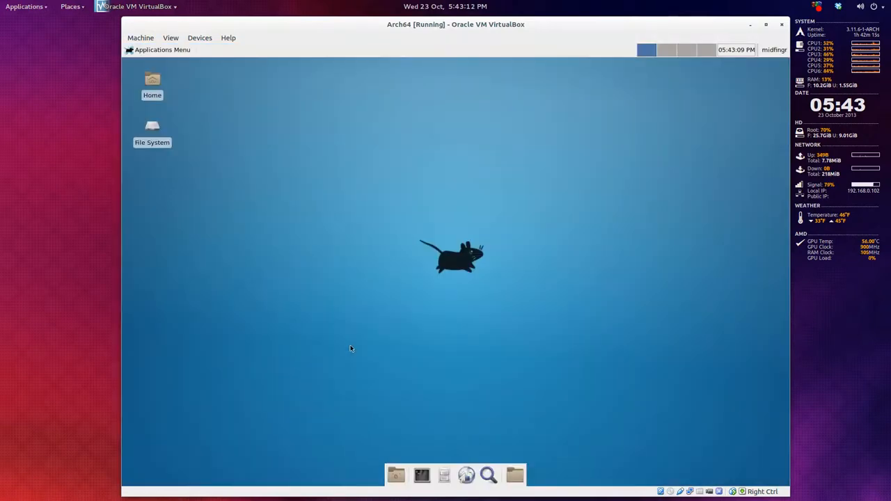
pyautogui.moveTo(445, 451)
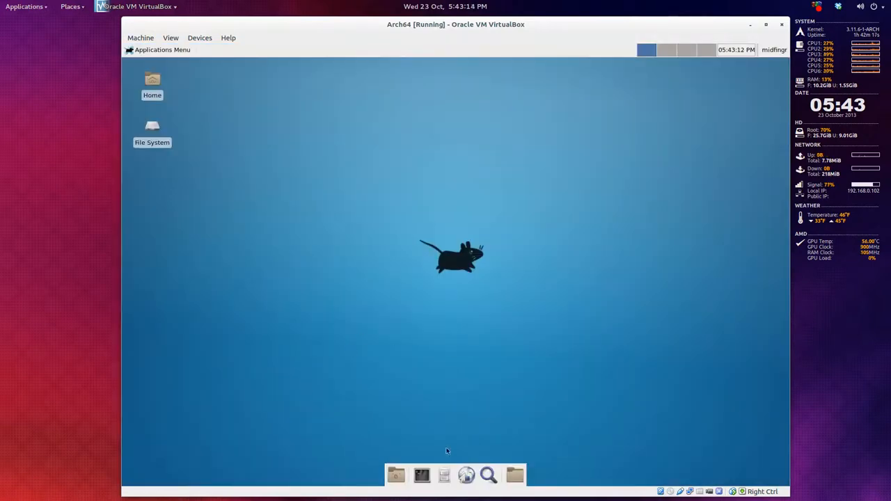
pyautogui.moveTo(409, 223)
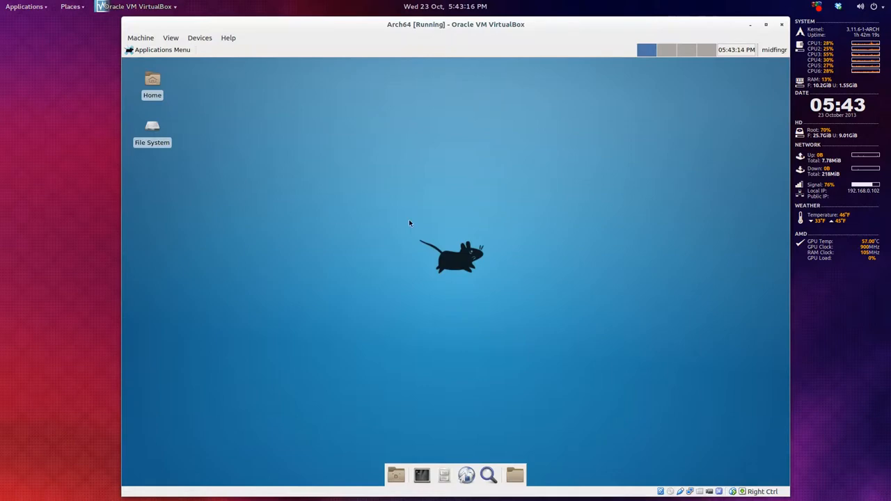
pyautogui.moveTo(595, 128)
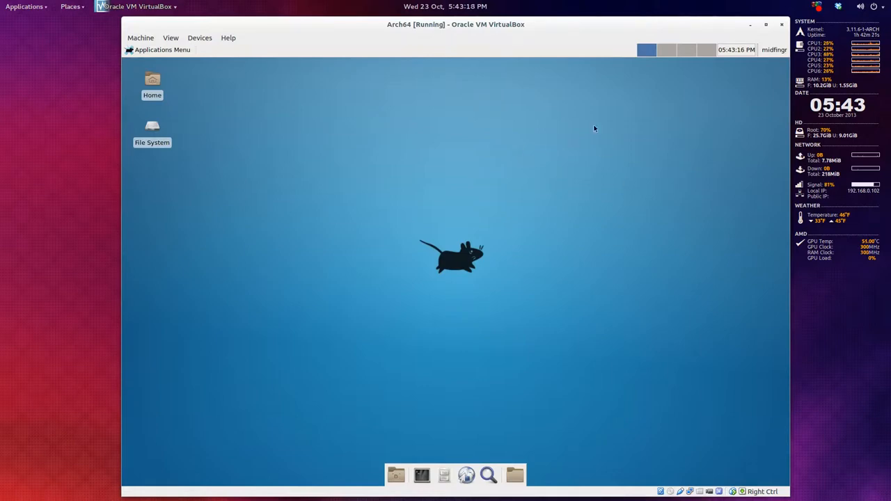
pyautogui.moveTo(481, 98)
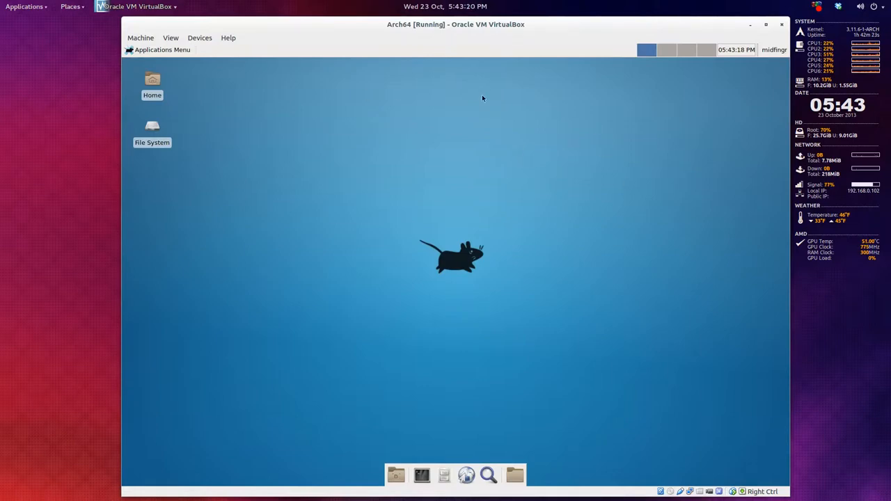
pyautogui.moveTo(479, 191)
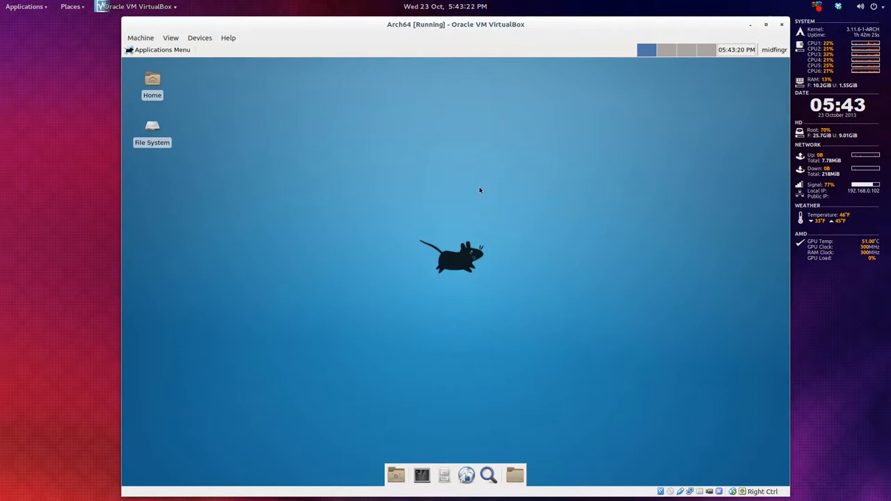
pyautogui.moveTo(460, 291)
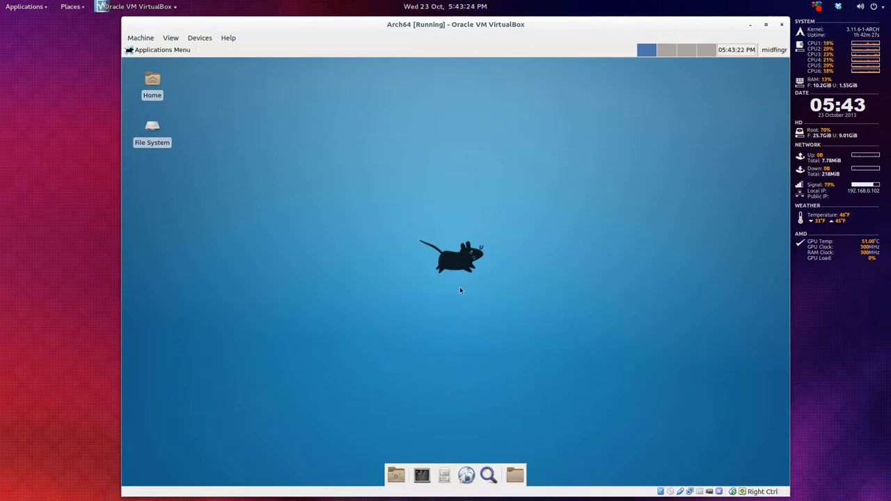
pyautogui.moveTo(440, 249)
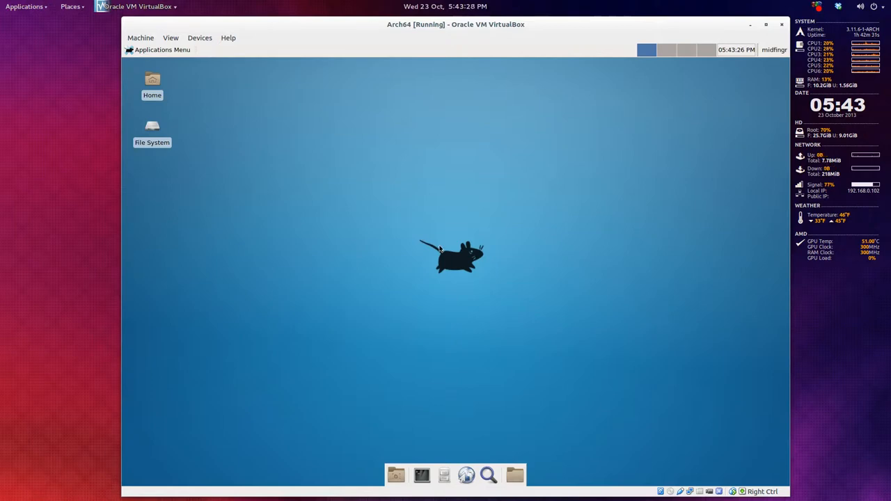
pyautogui.moveTo(437, 217)
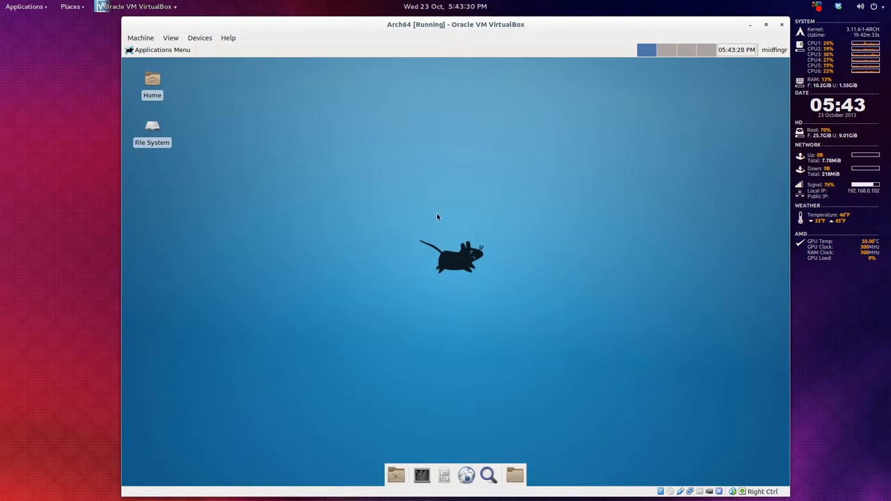